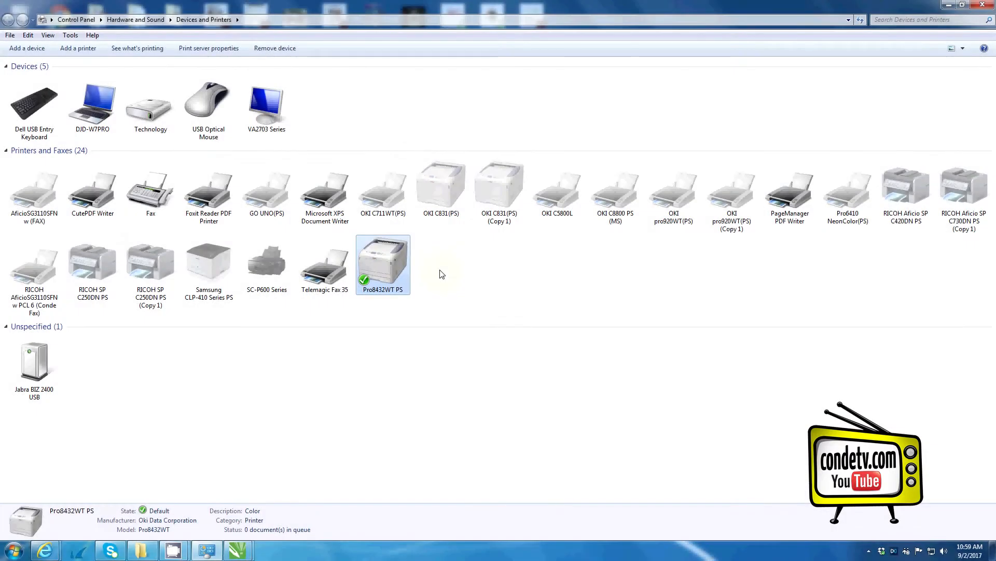
mouse_move(384, 274)
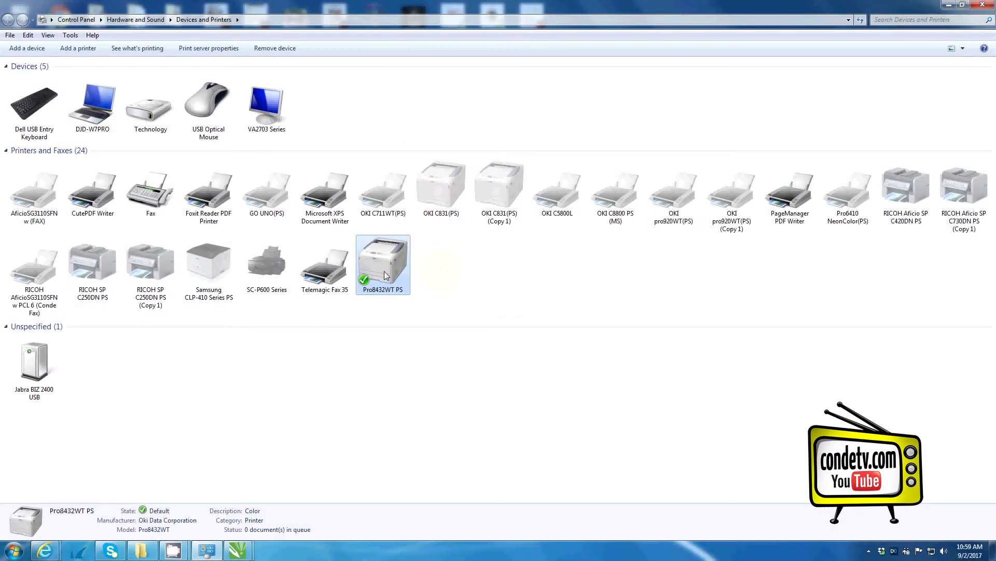
mouse_move(383, 261)
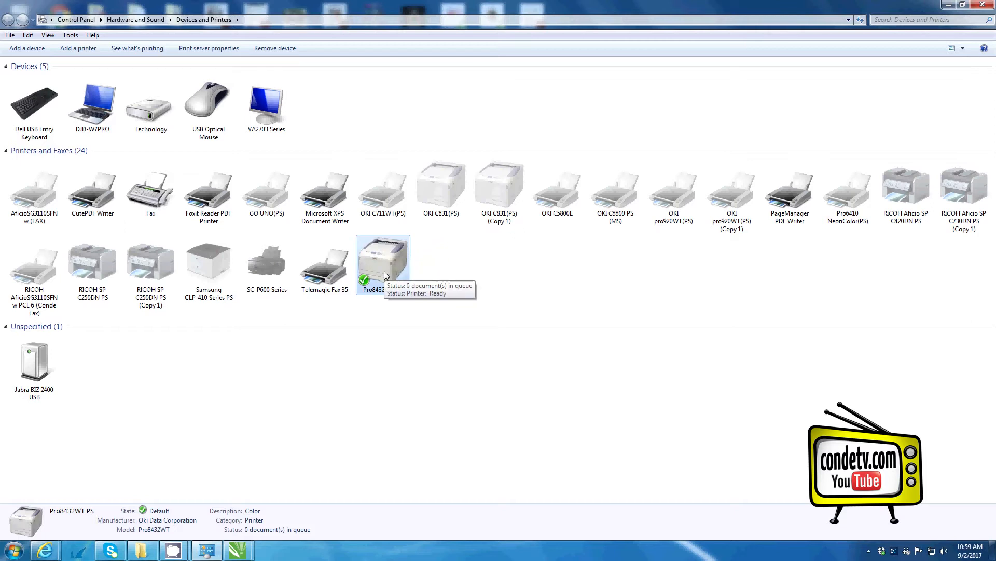
mouse_move(394, 272)
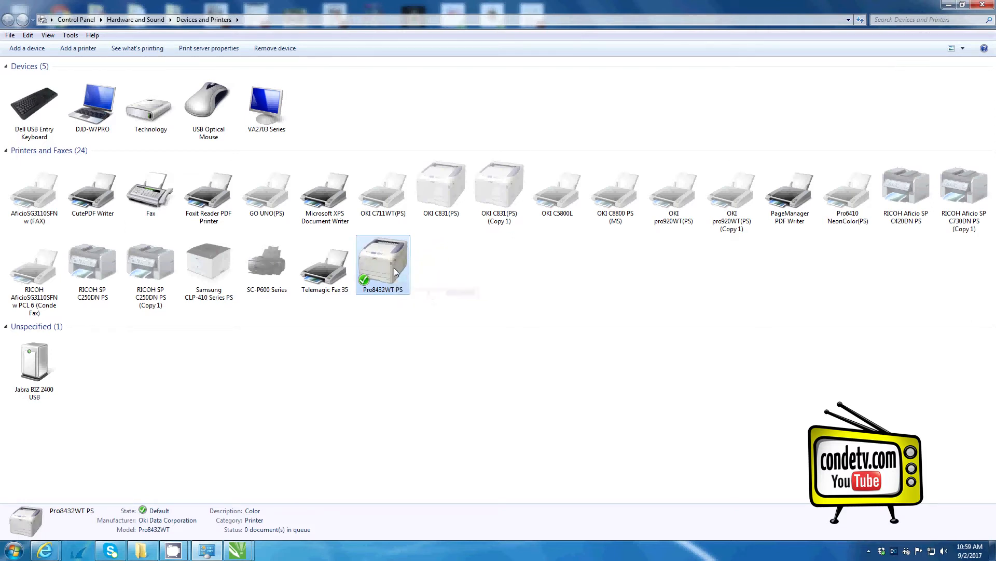
Step: Open Printing preferences for the Pro8432WT PS printer from its context menu
right_click(383, 260)
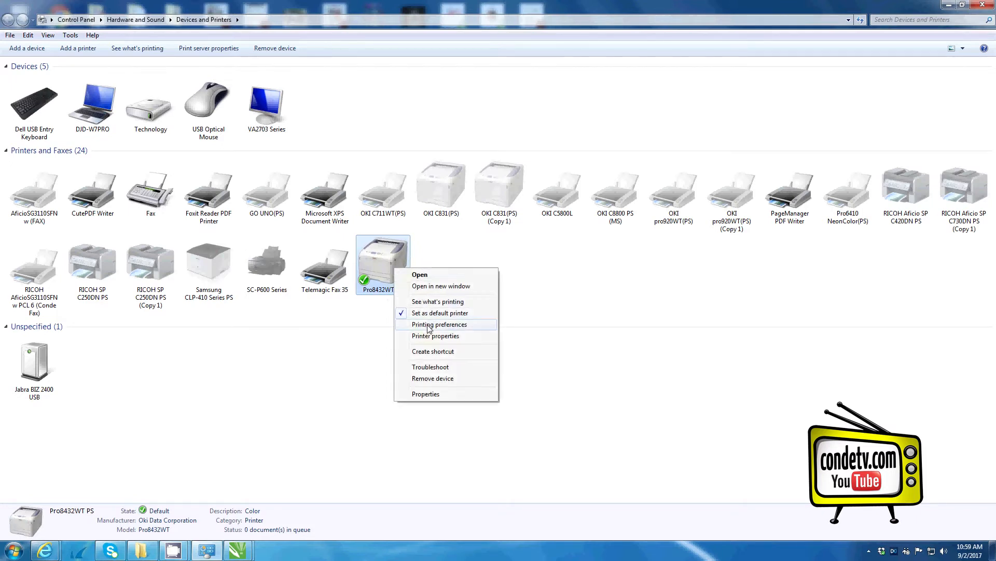
left_click(441, 324)
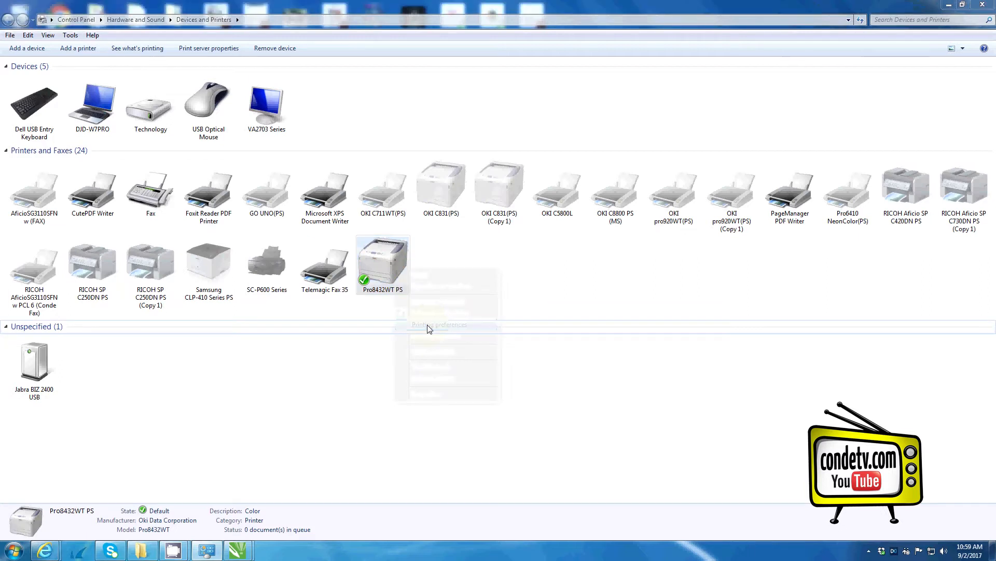
Step: Move the preferences window up and review the Paper/Quality, Job Options and Color settings
left_click(439, 324)
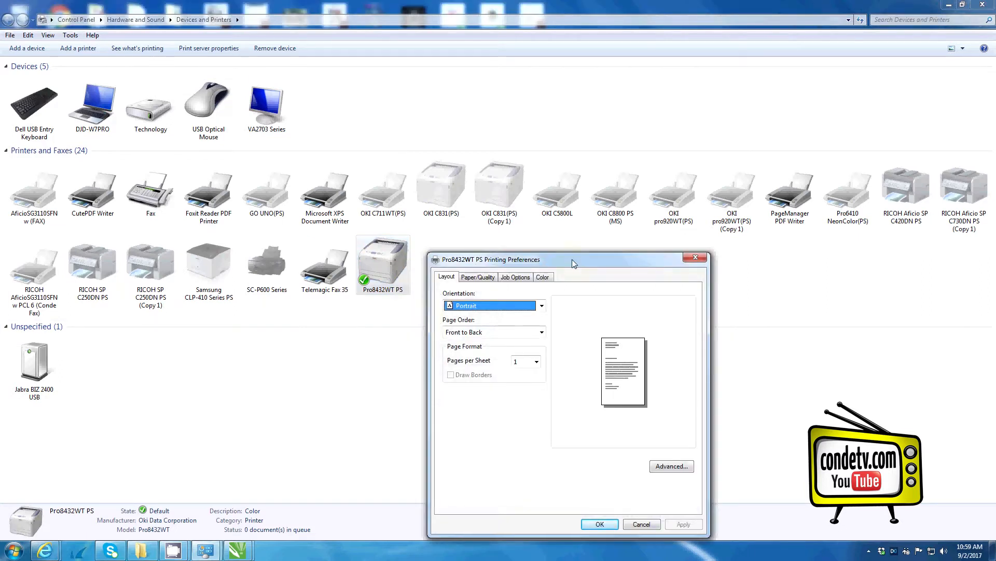
left_click_drag(572, 258, 553, 167)
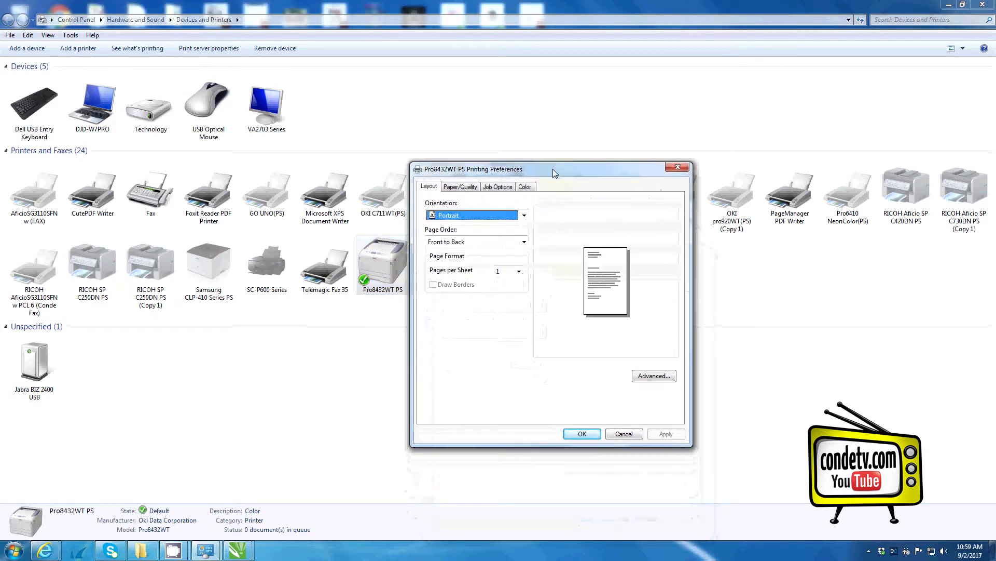
mouse_move(454, 330)
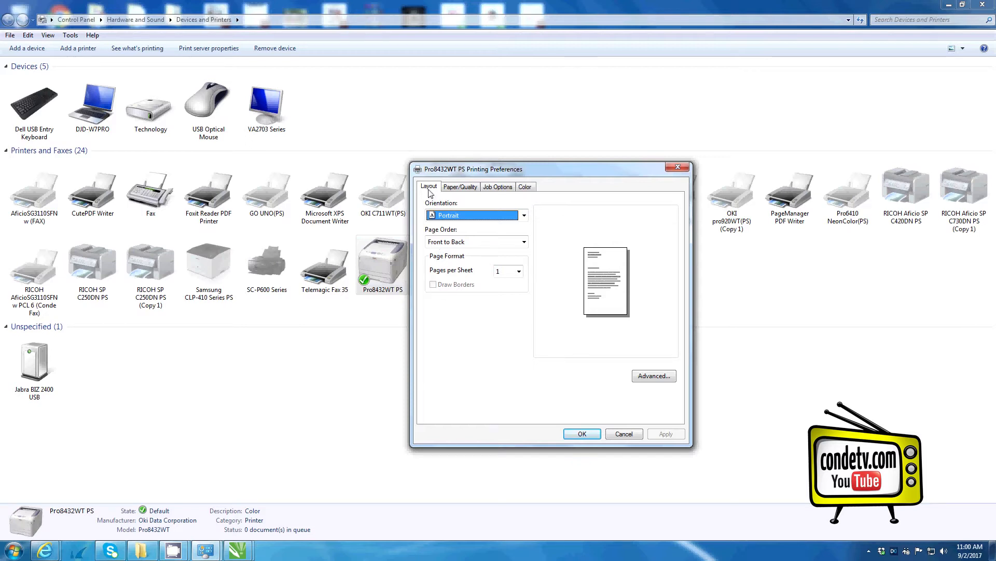
left_click(460, 186)
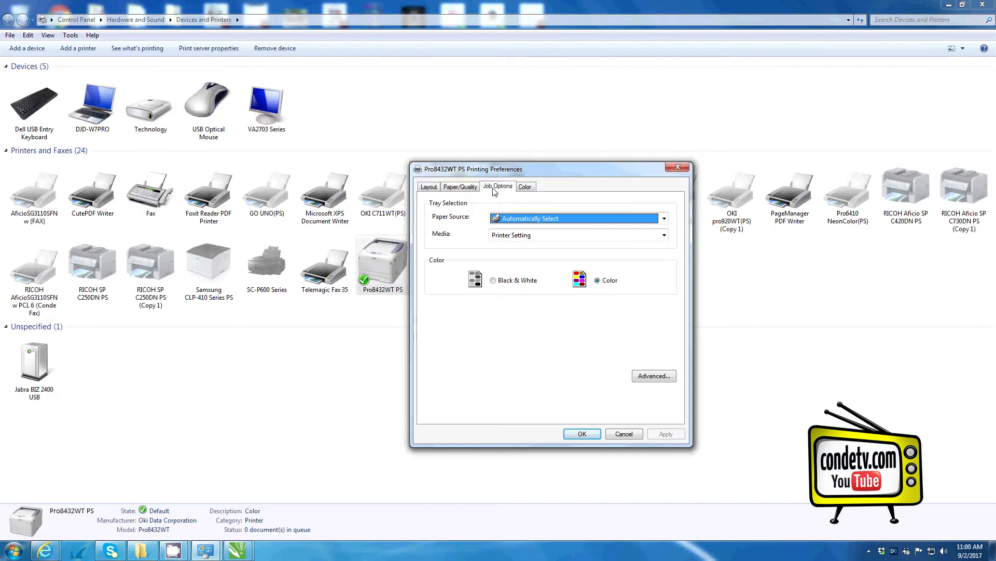
left_click(497, 186)
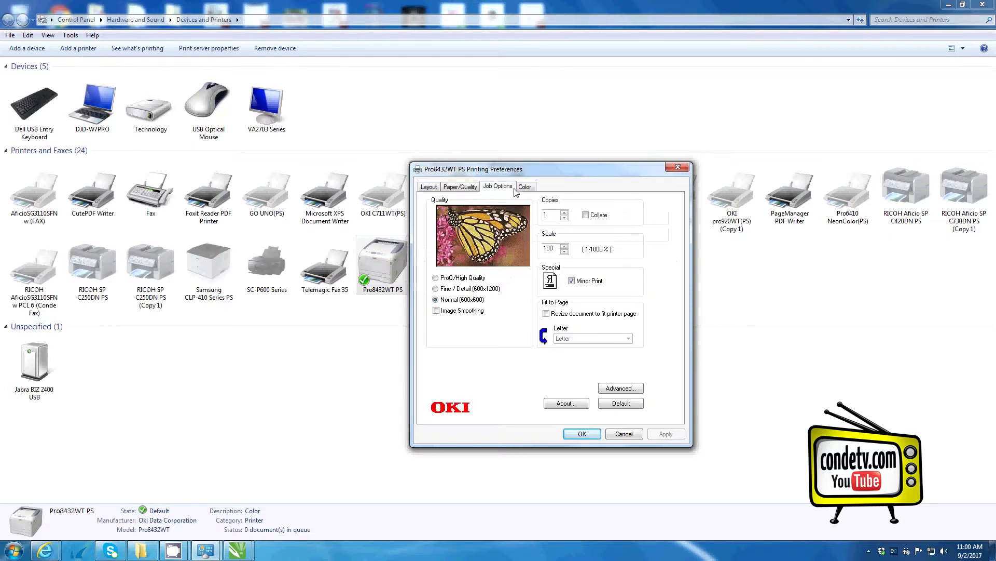
left_click(524, 186)
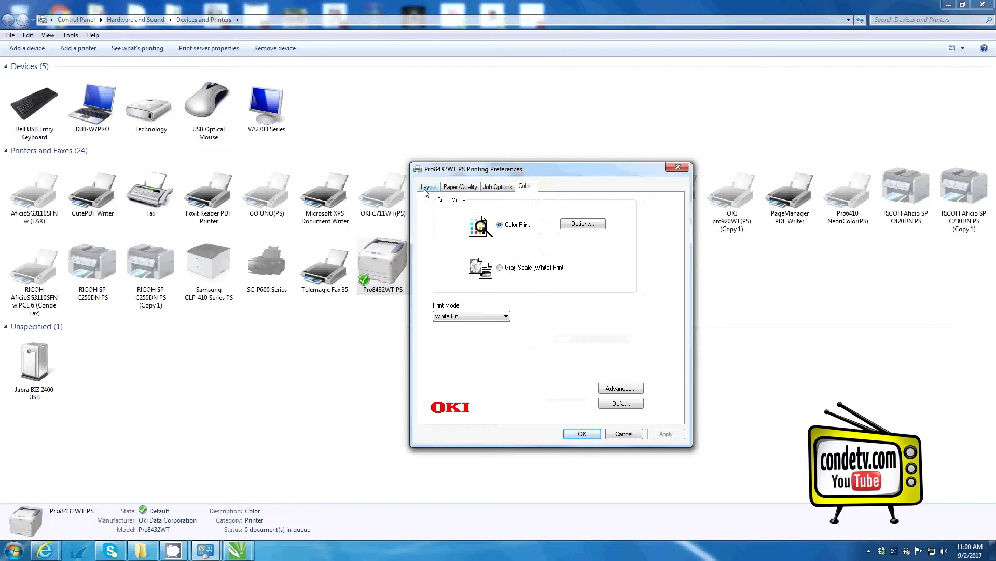
Step: Return to the Layout settings and check the orientation choices, keeping Portrait
left_click(429, 185)
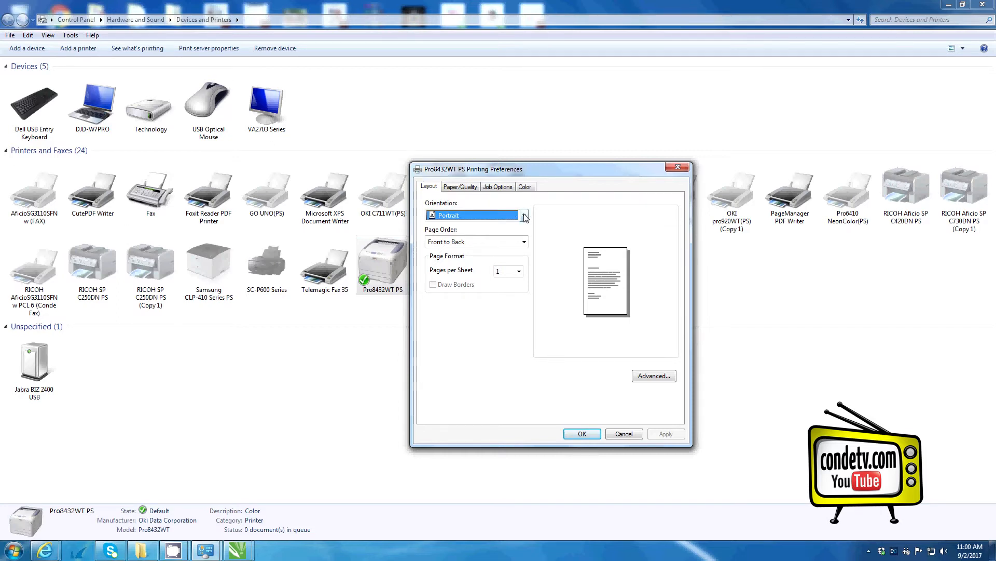
left_click(523, 214)
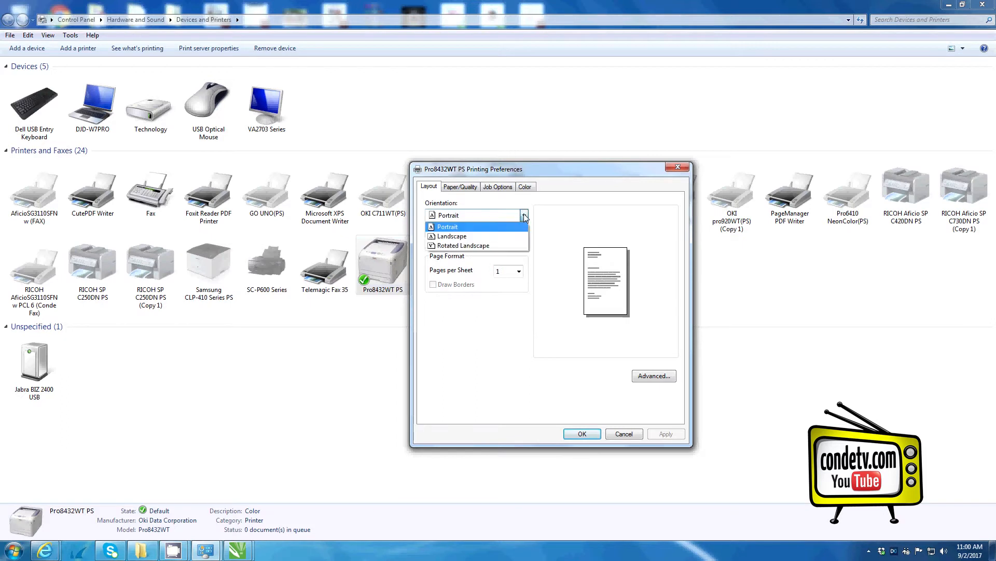
mouse_move(452, 236)
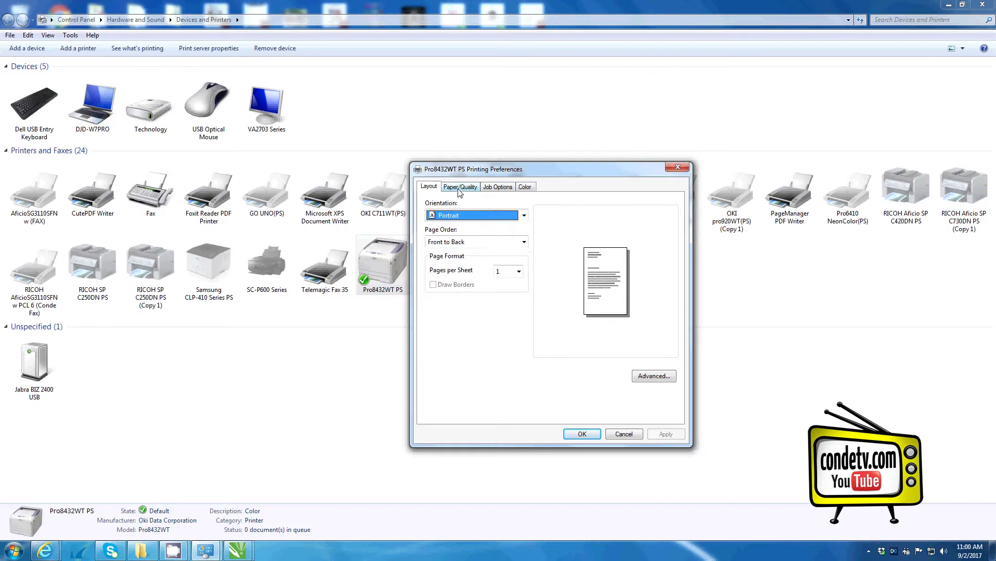
Step: Set Paper Source to Multi Purpose Tray and Media to Transparency on Paper/Quality
left_click(460, 186)
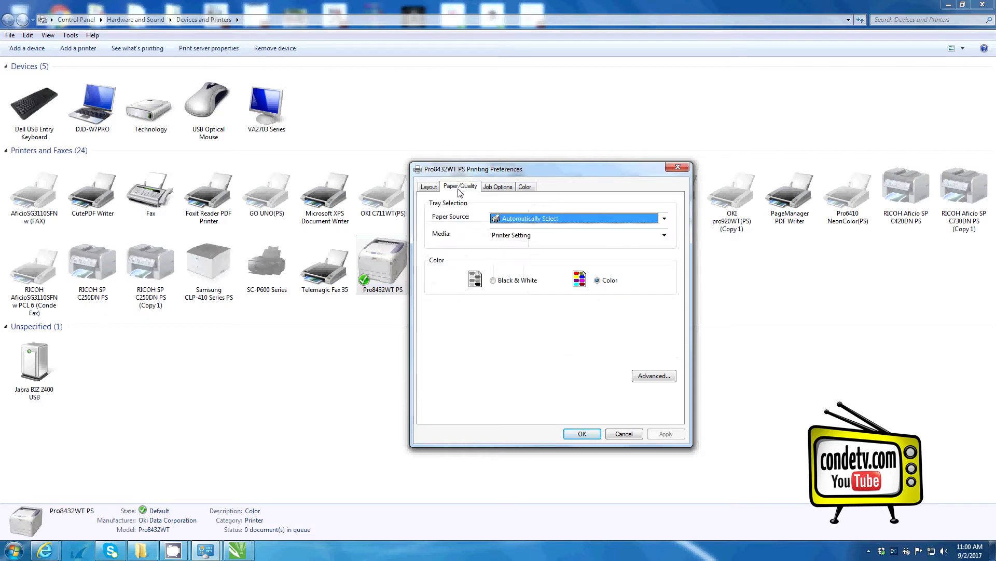
mouse_move(437, 215)
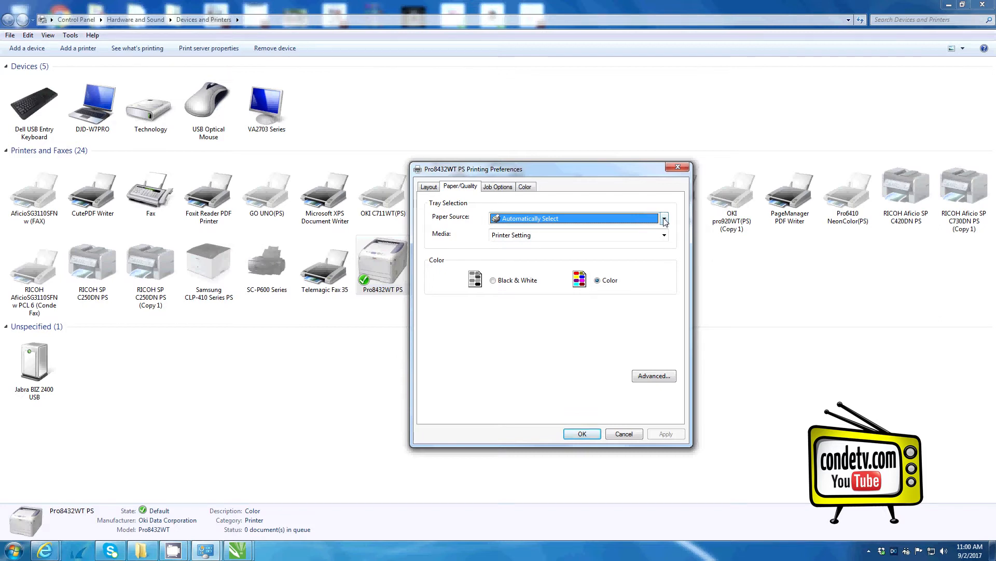
left_click(664, 218)
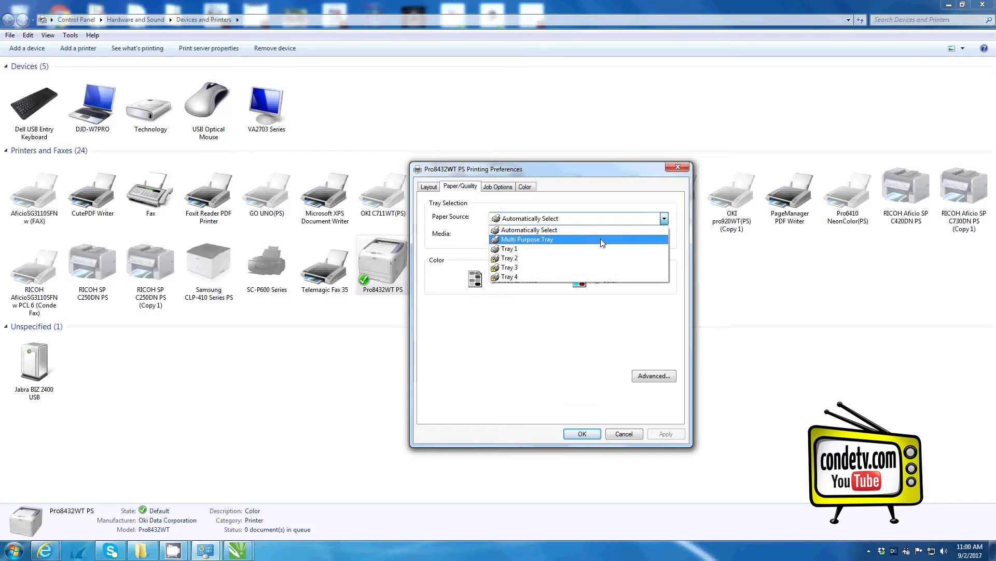
left_click(526, 239)
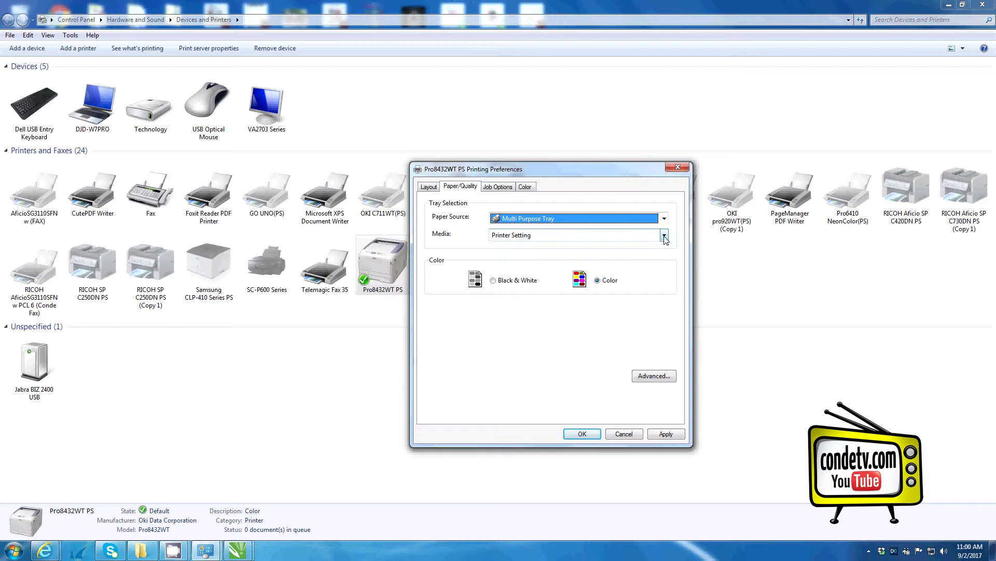
left_click(663, 234)
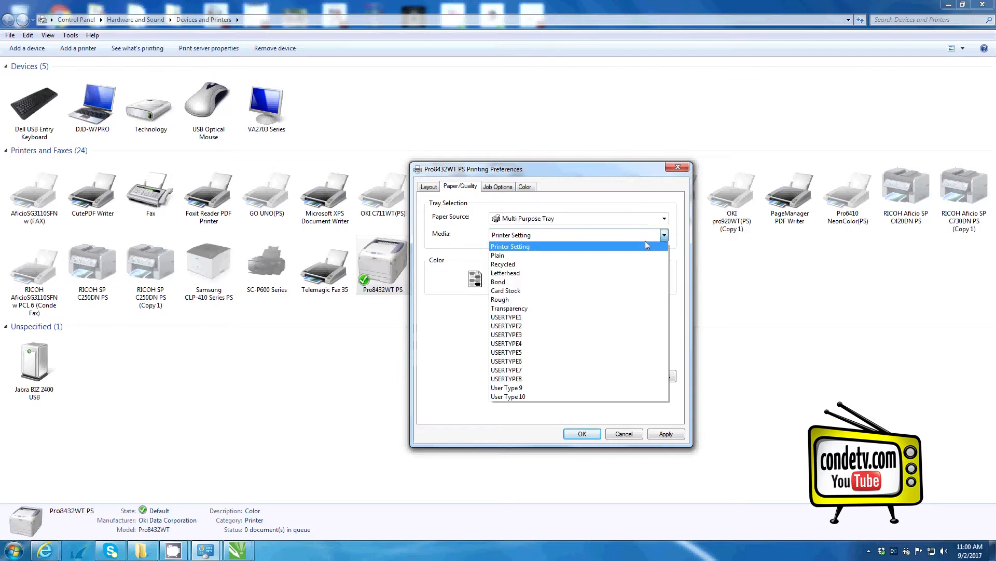
mouse_move(508, 308)
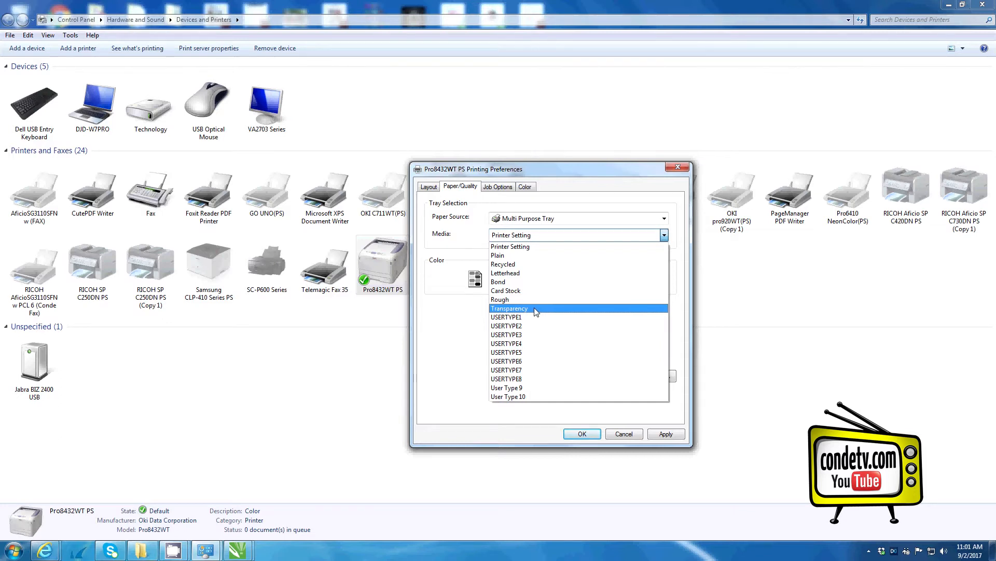
mouse_move(505, 273)
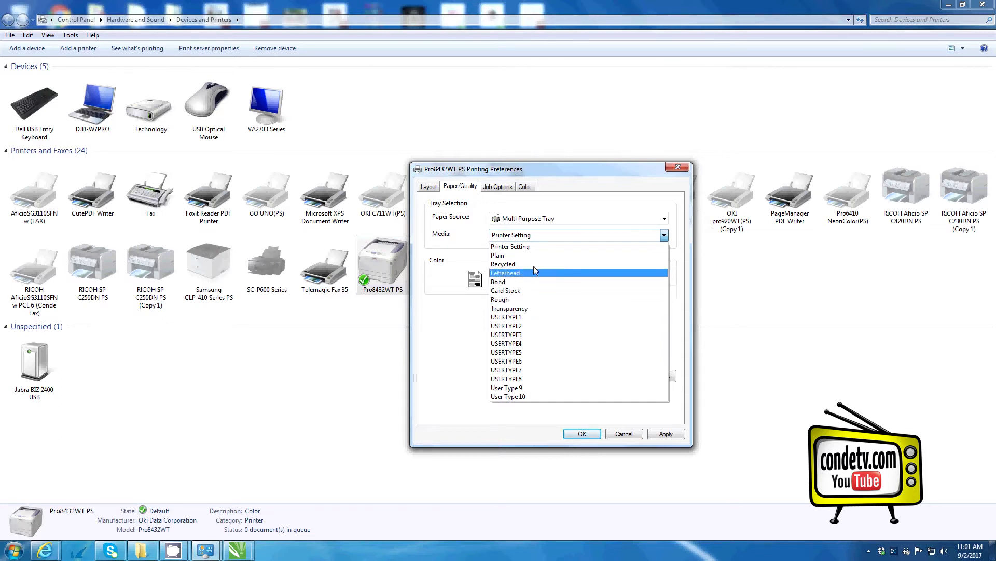
mouse_move(534, 255)
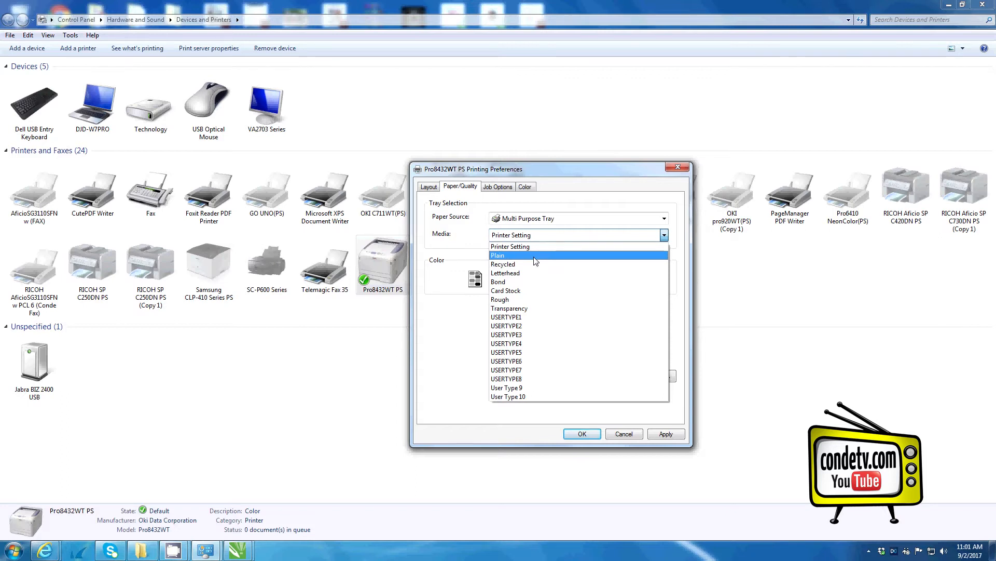
left_click(510, 308)
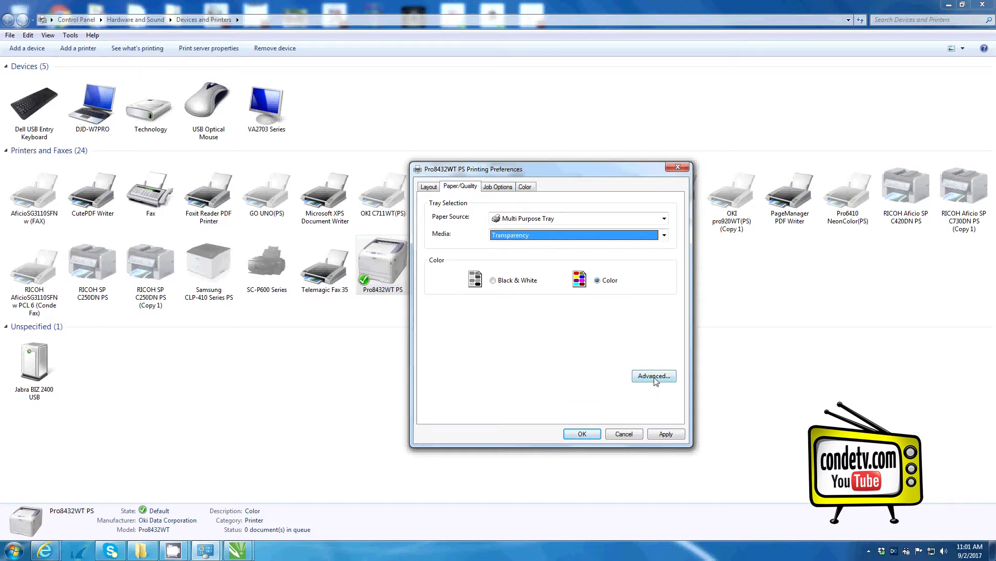
Step: In Advanced Options, set the paper size to Tabloid
left_click(653, 376)
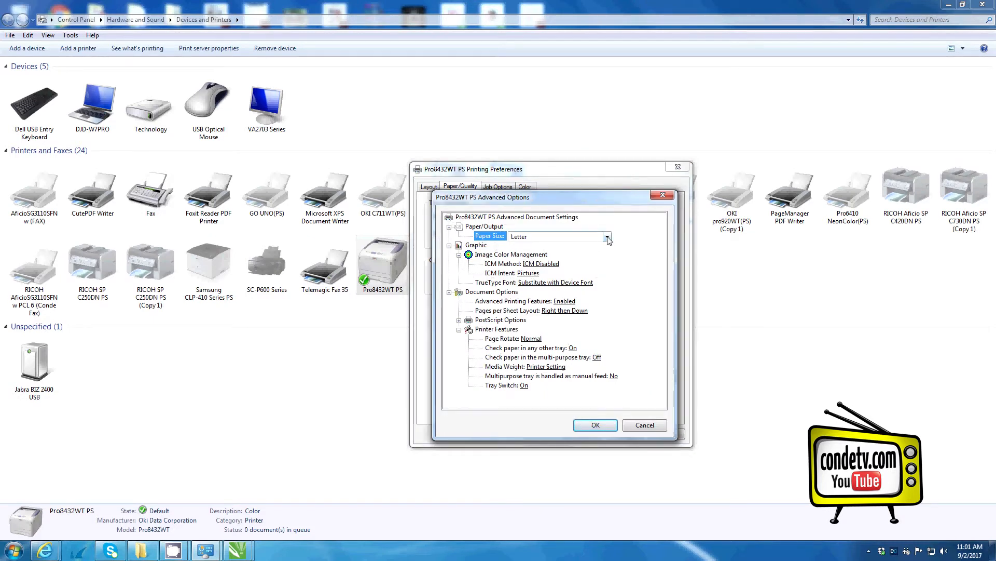
left_click(605, 235)
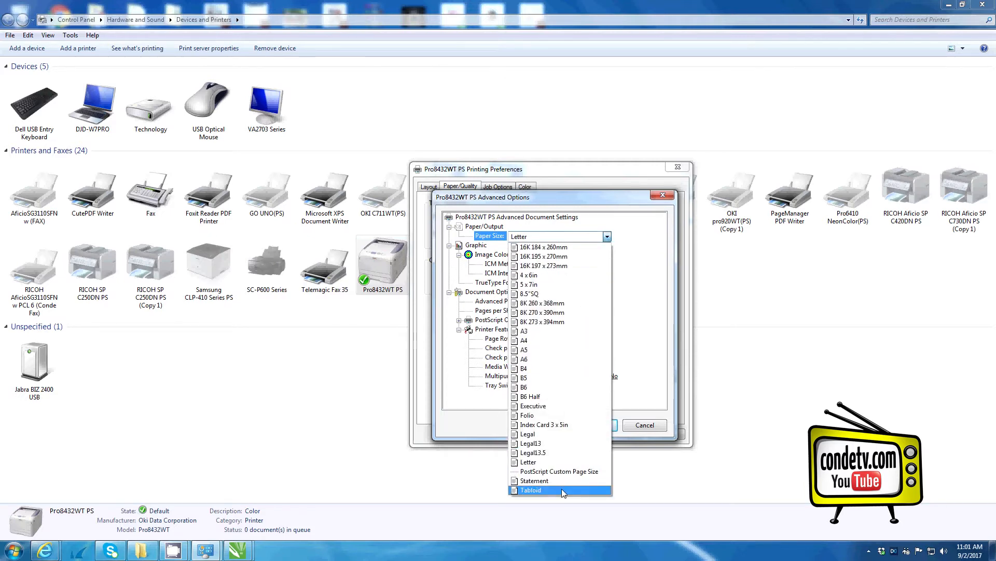
left_click(530, 490)
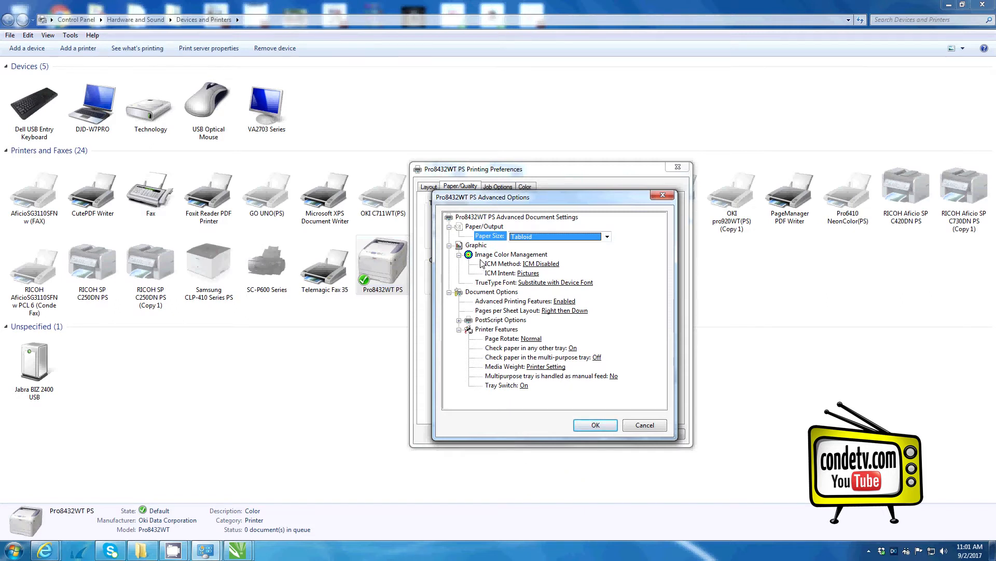
mouse_move(494, 271)
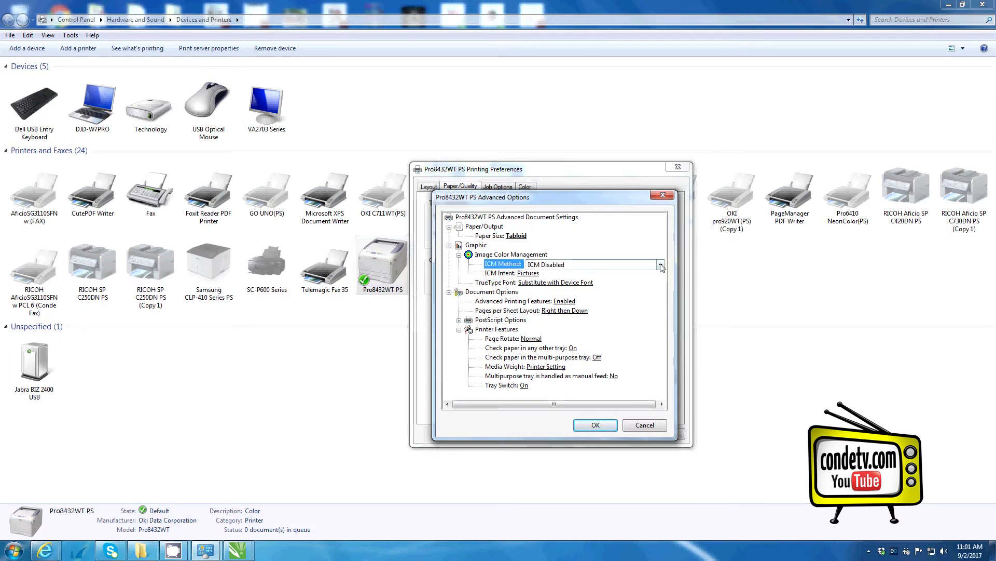
Step: Set ICM Method to ICM Handled by Printer and ICM Intent to Graphics
left_click(661, 264)
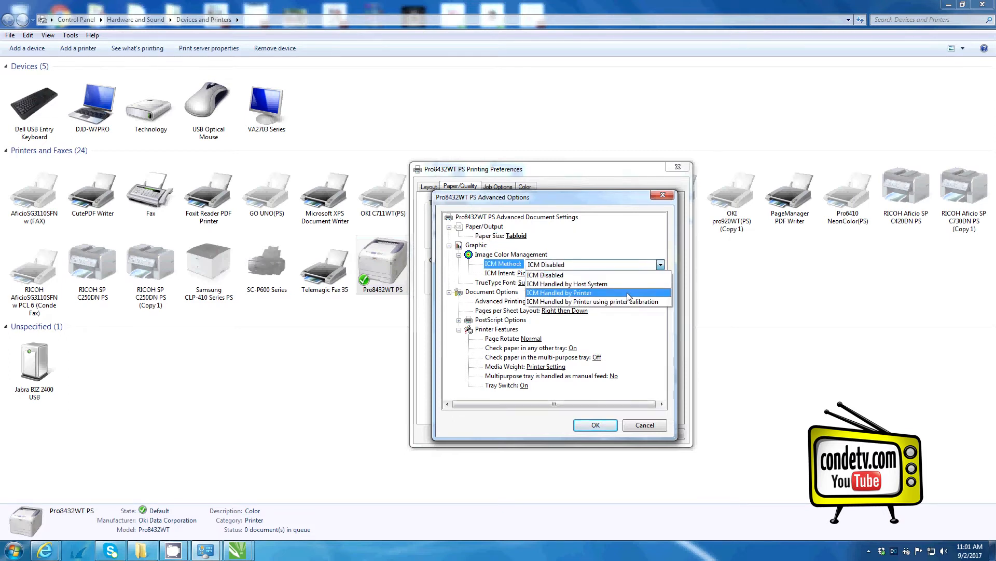
left_click(560, 293)
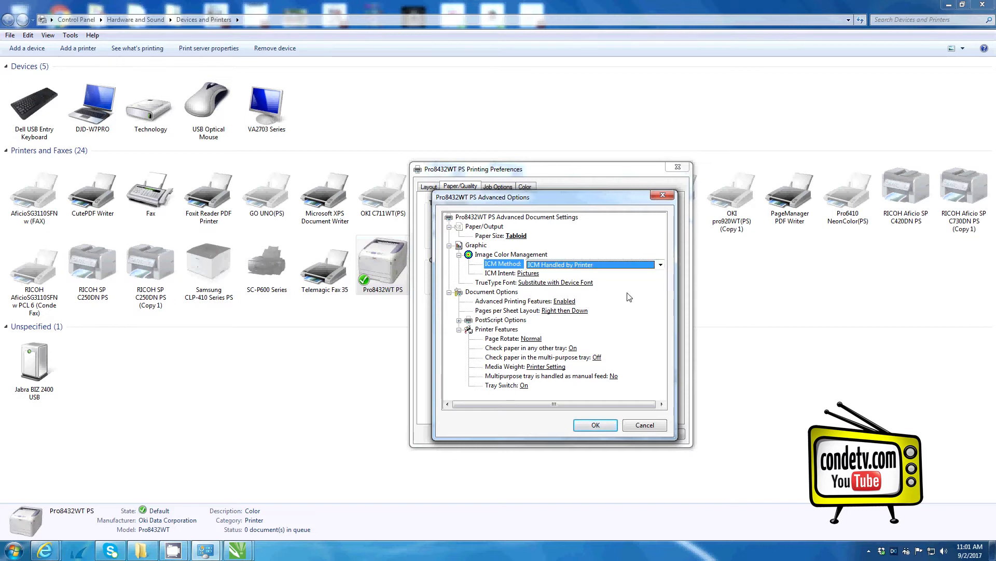
mouse_move(489, 281)
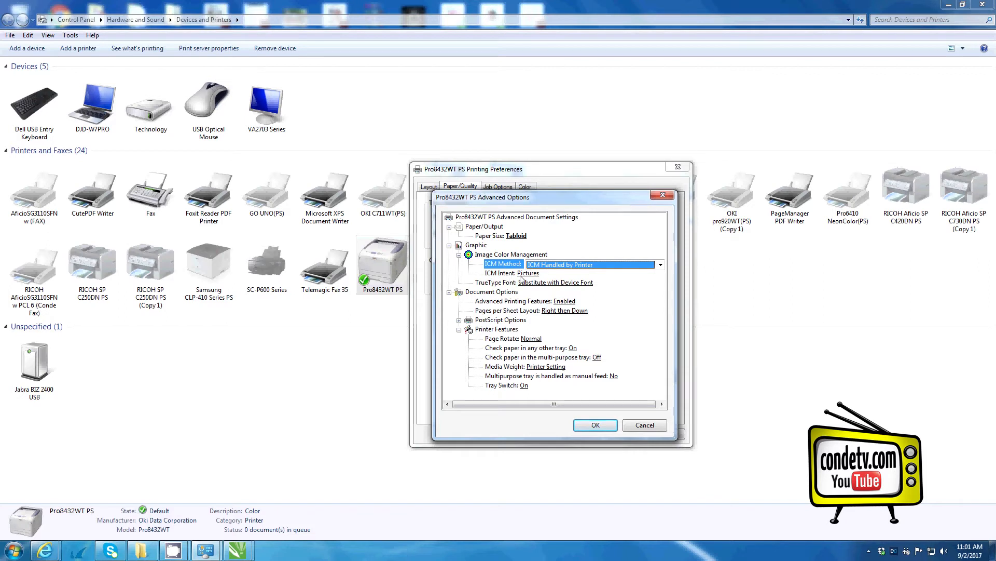
left_click(527, 273)
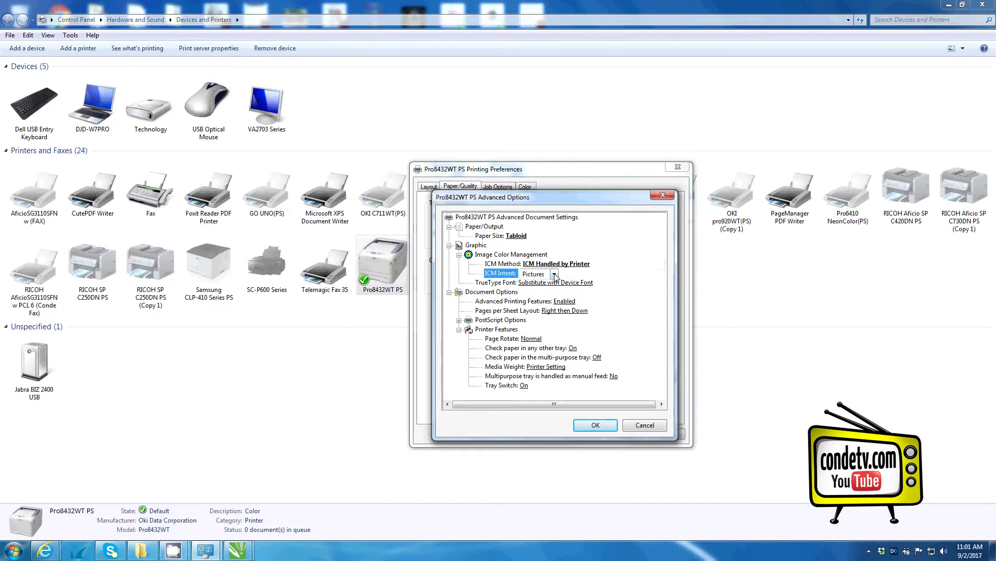
left_click(553, 273)
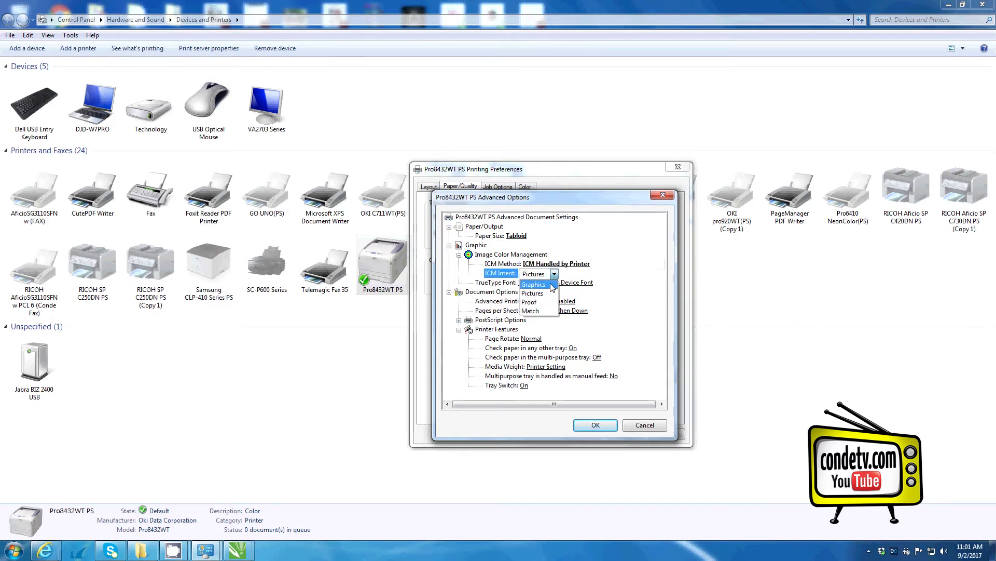
mouse_move(533, 293)
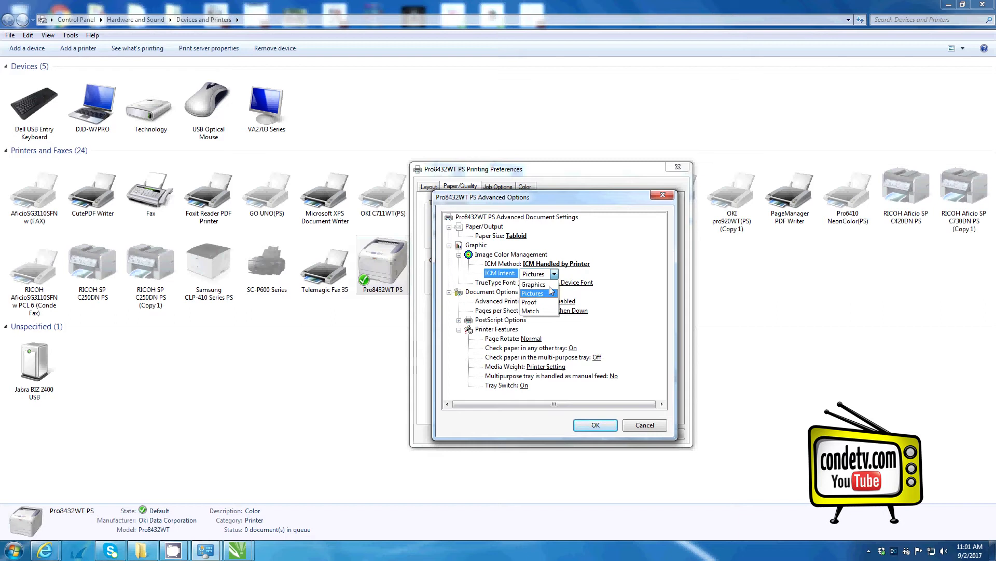
mouse_move(534, 284)
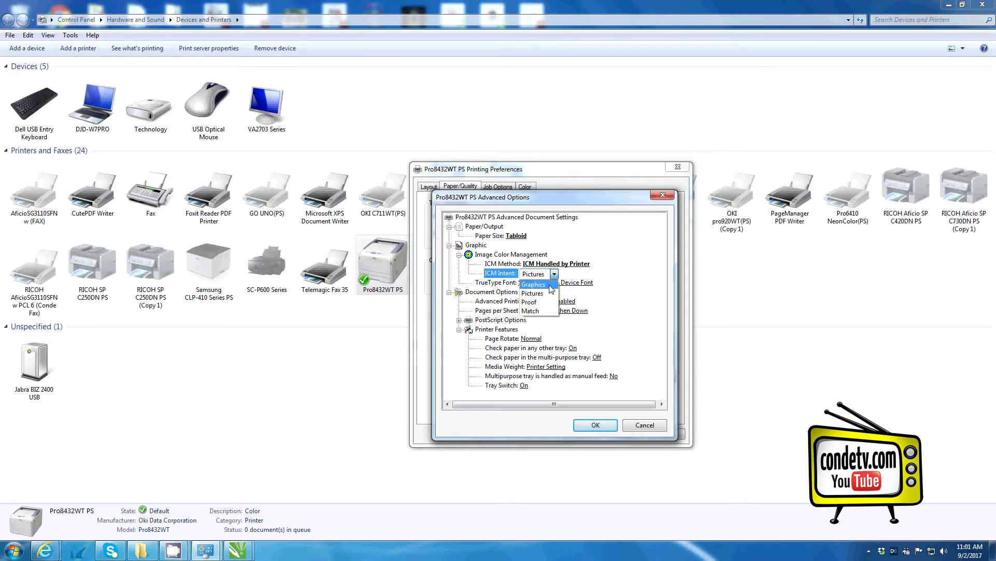
left_click(533, 283)
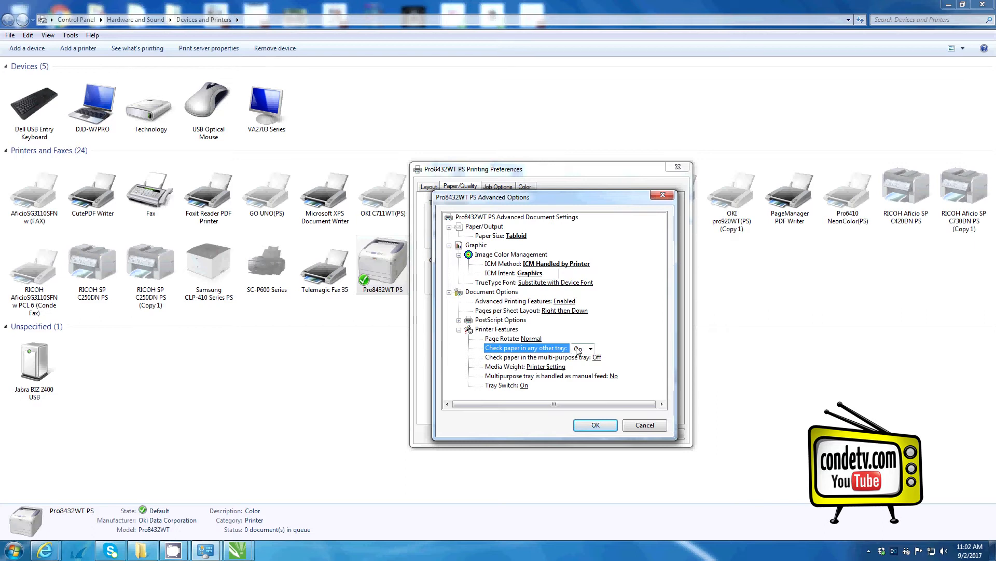
Step: Turn off checking paper in other trays and set Media Weight to Ultra Heavy 3 (221-256 g/m2)
left_click(589, 348)
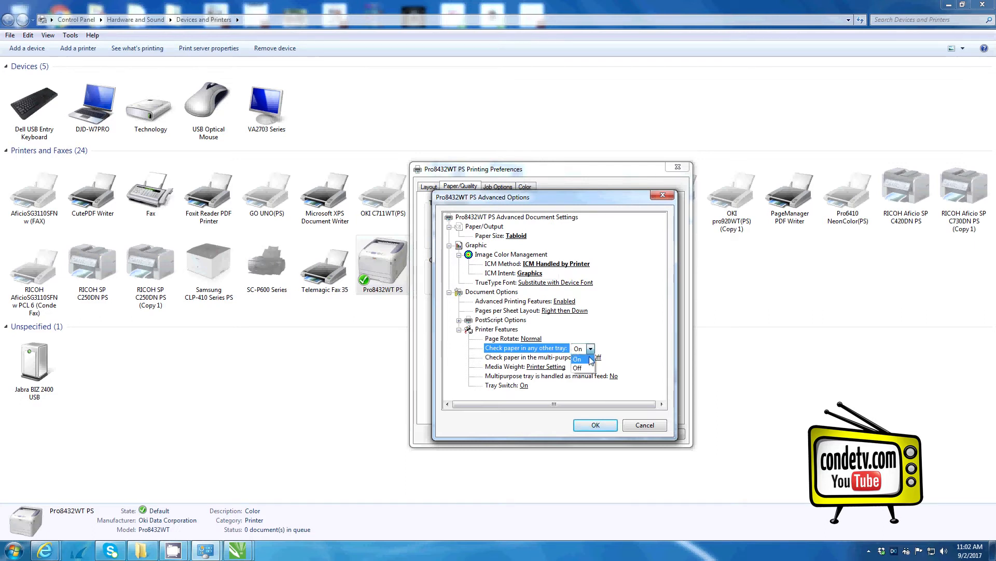
left_click(577, 368)
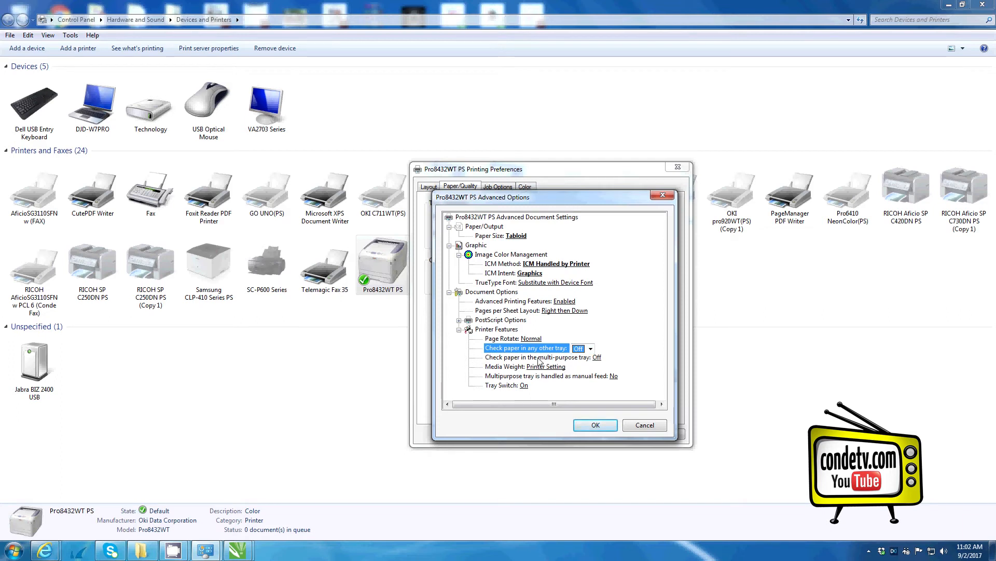
mouse_move(515, 375)
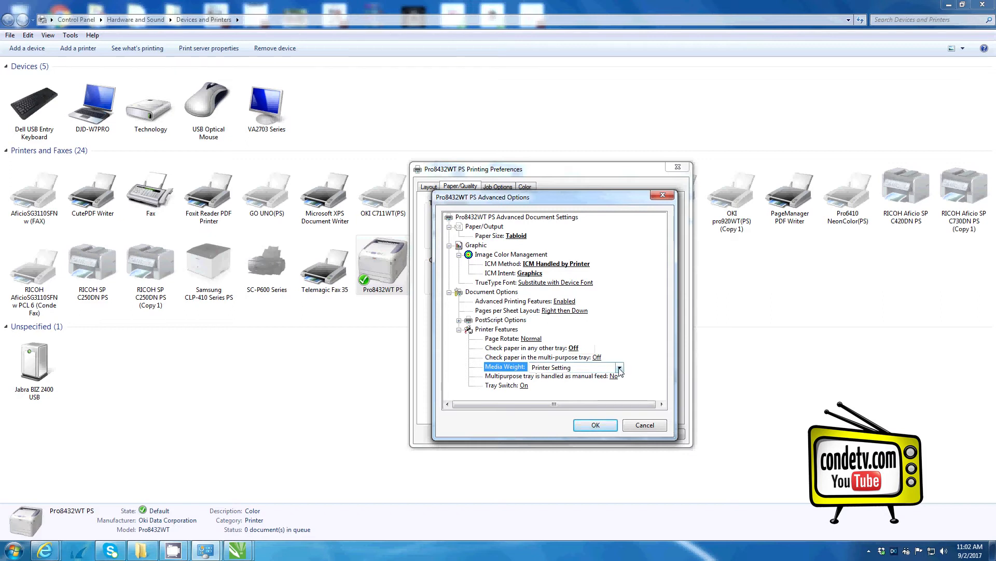
left_click(618, 367)
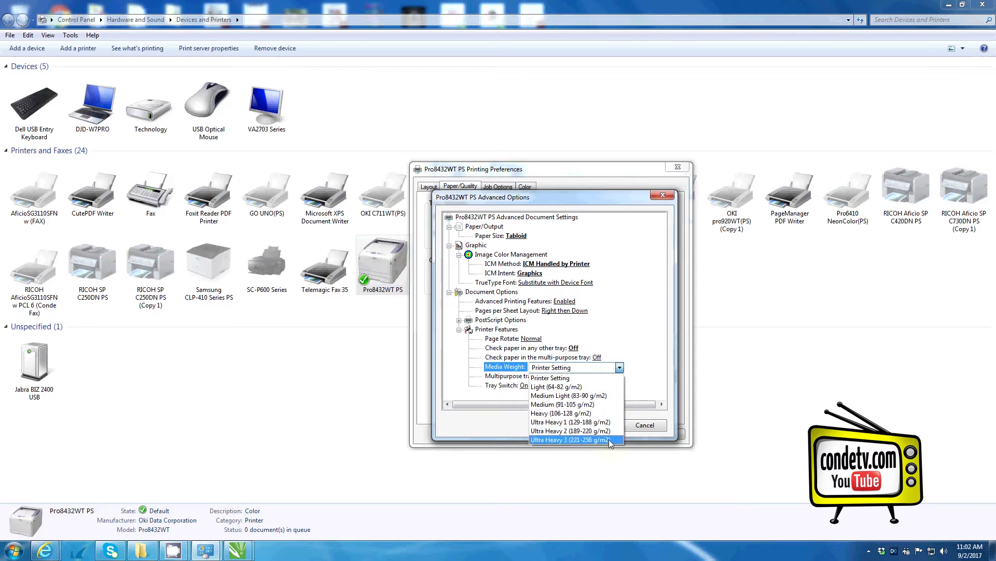
left_click(569, 439)
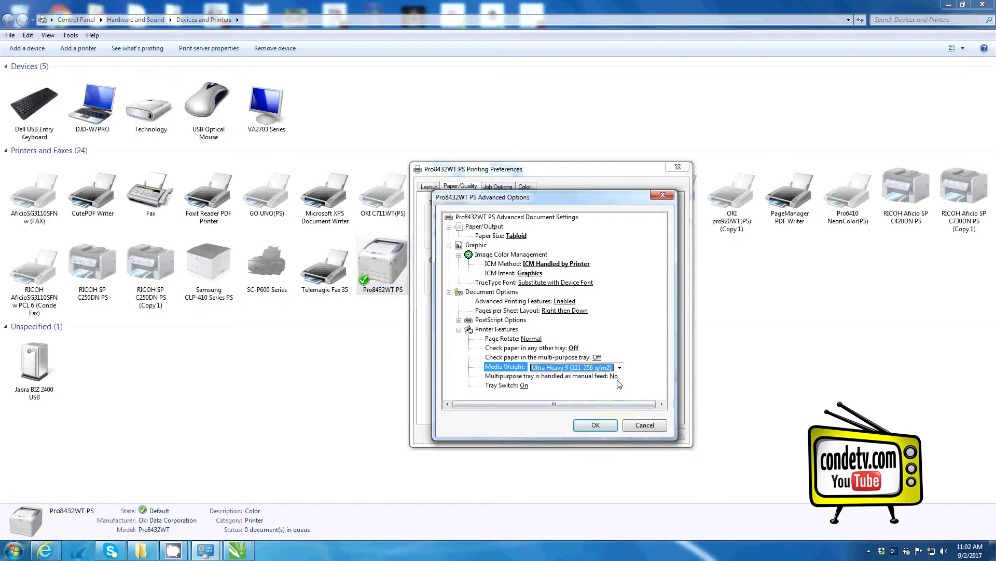
left_click(618, 367)
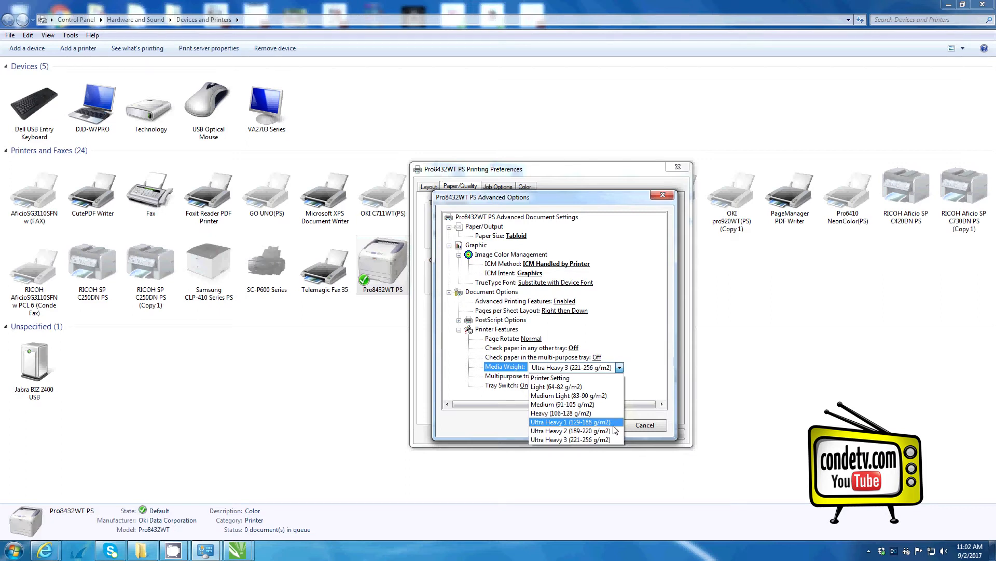
left_click(571, 440)
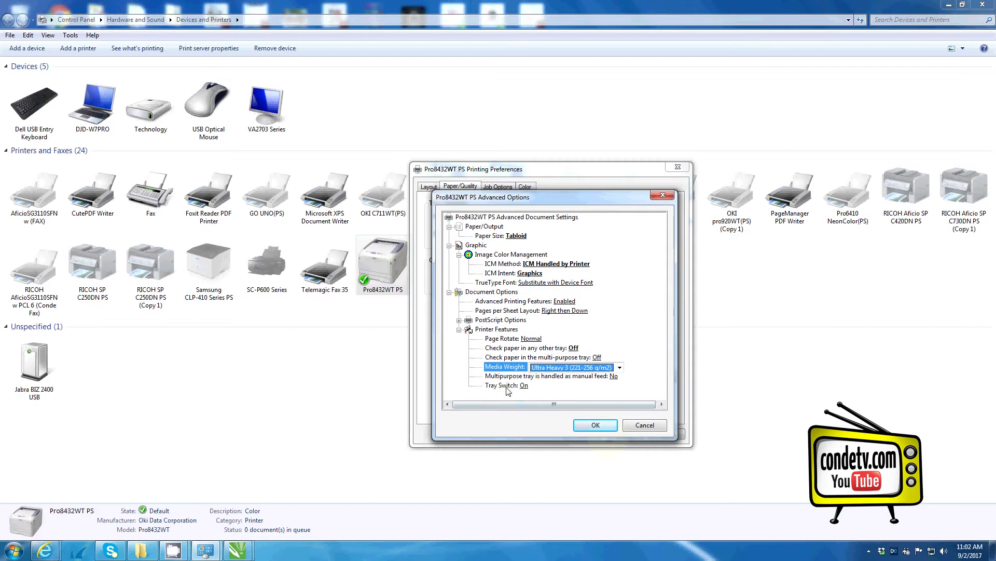
Step: Turn Tray Switch off and save the advanced document options with OK
left_click(515, 385)
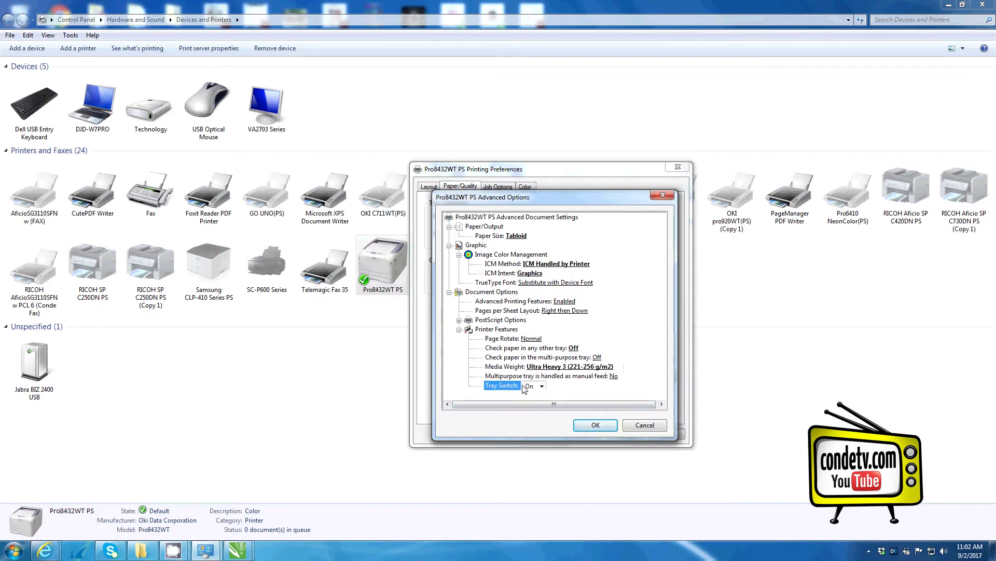
left_click(541, 387)
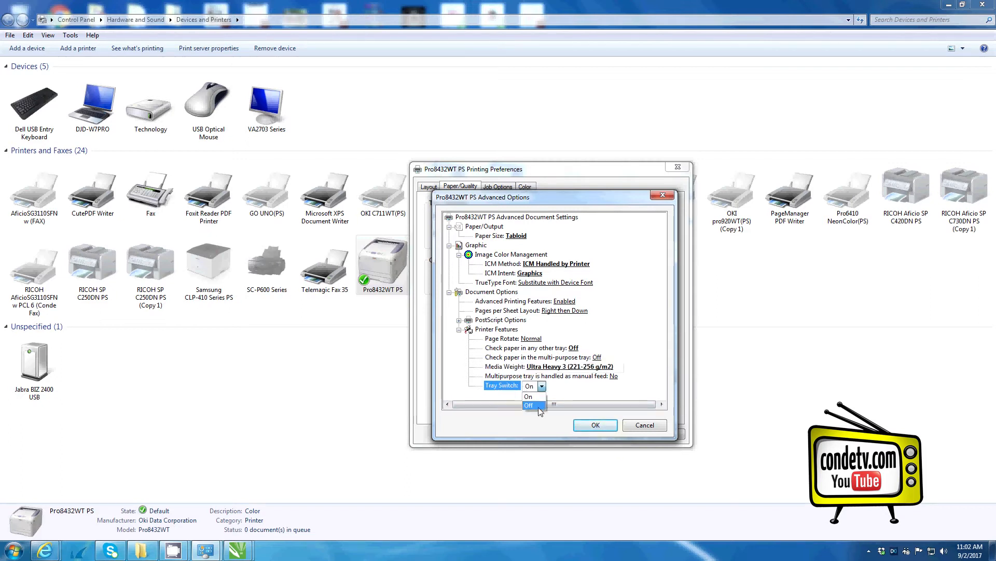
left_click(528, 405)
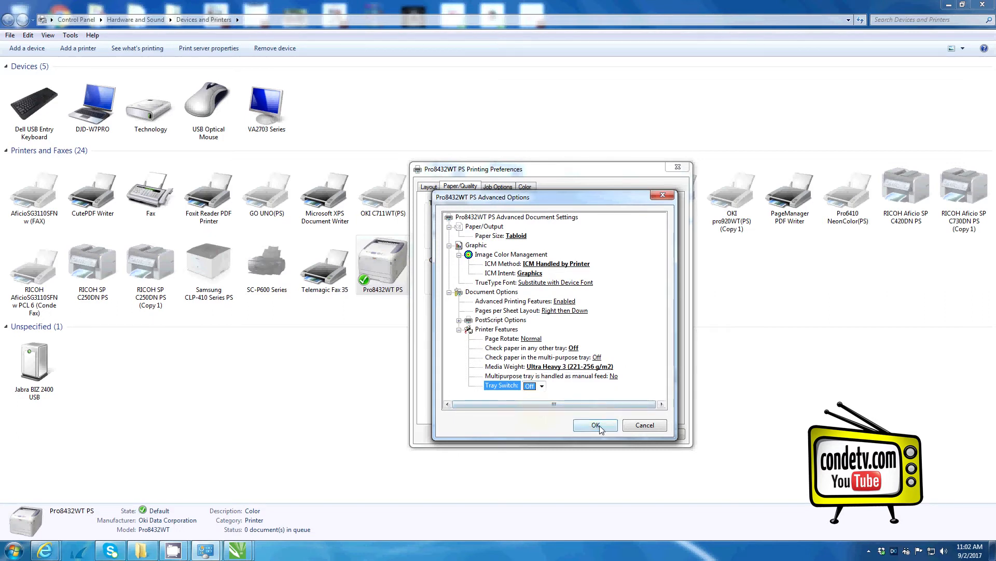
left_click(594, 425)
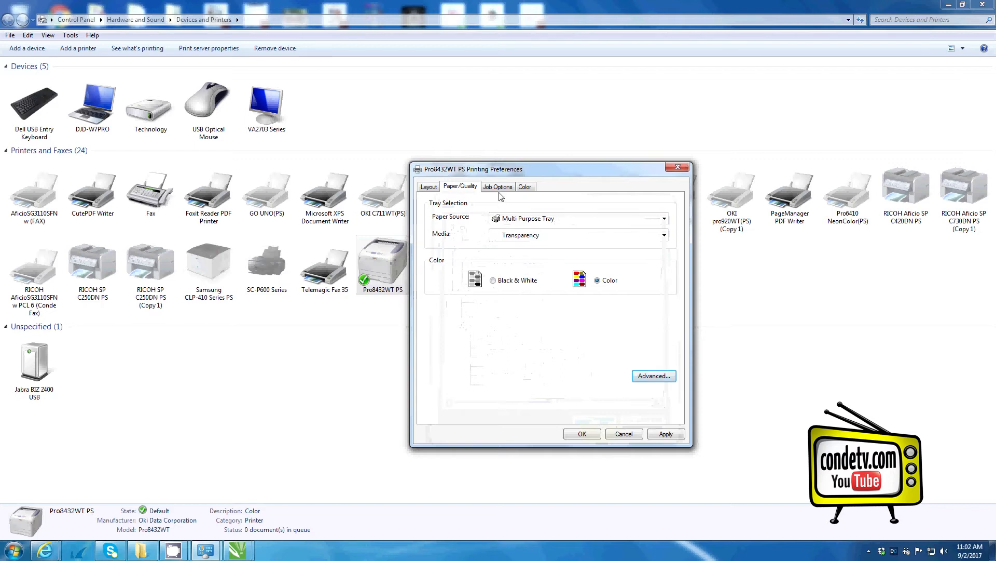
Step: In Job Options keep Fine / Detail (600x1200) quality and leave Mirror Print checked
left_click(498, 186)
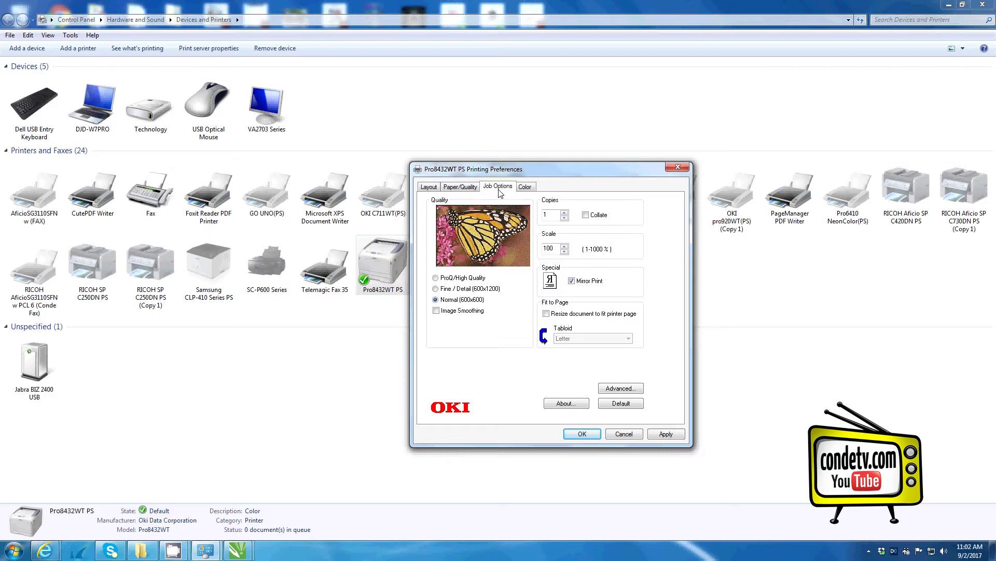
mouse_move(497, 281)
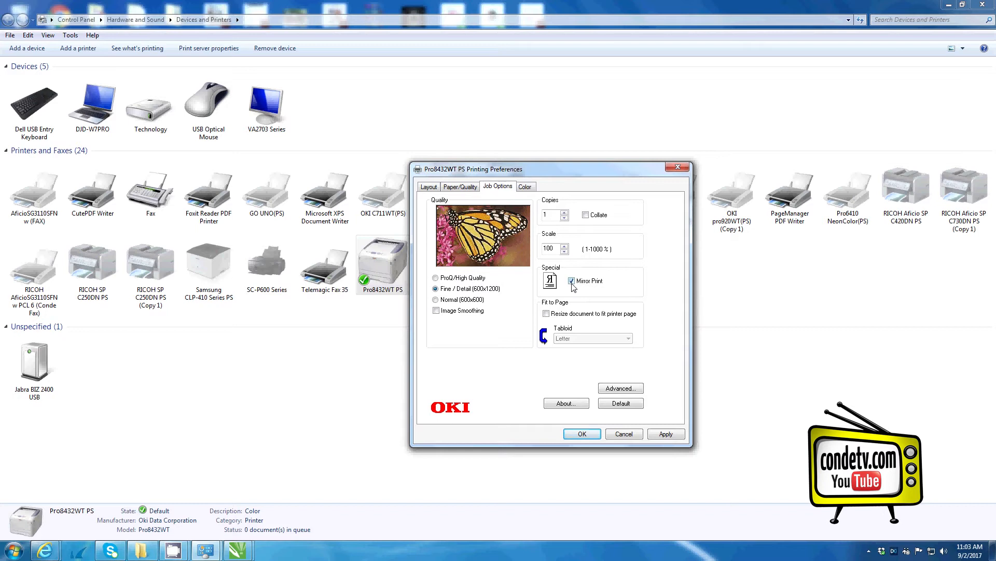
left_click(571, 280)
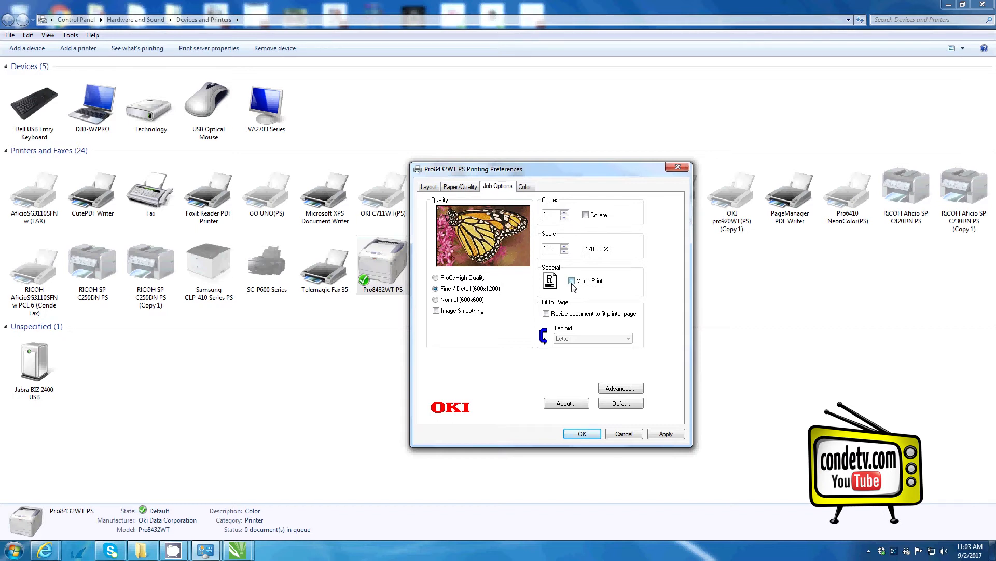
left_click(572, 281)
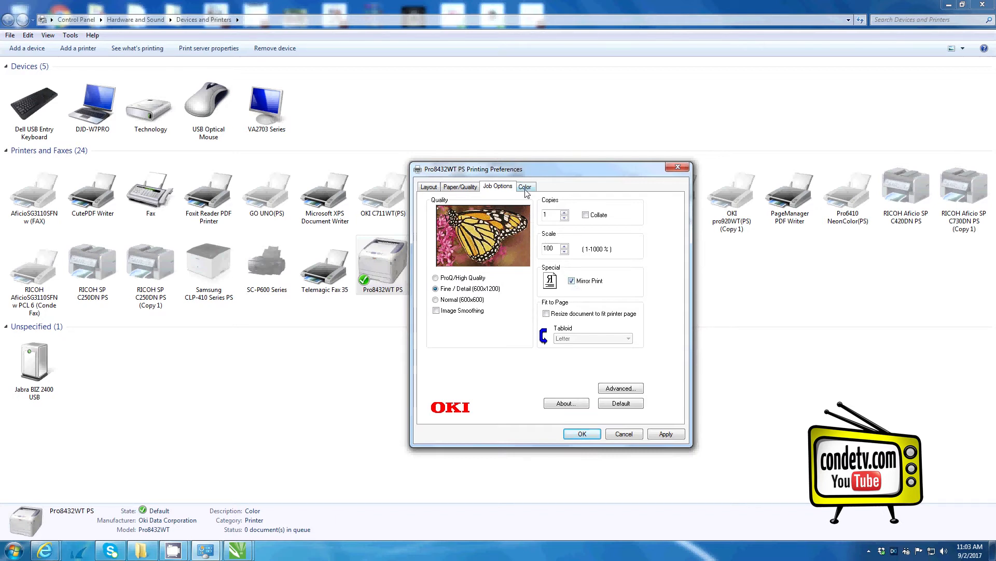
Step: On the Color settings keep White On as the print mode
left_click(525, 186)
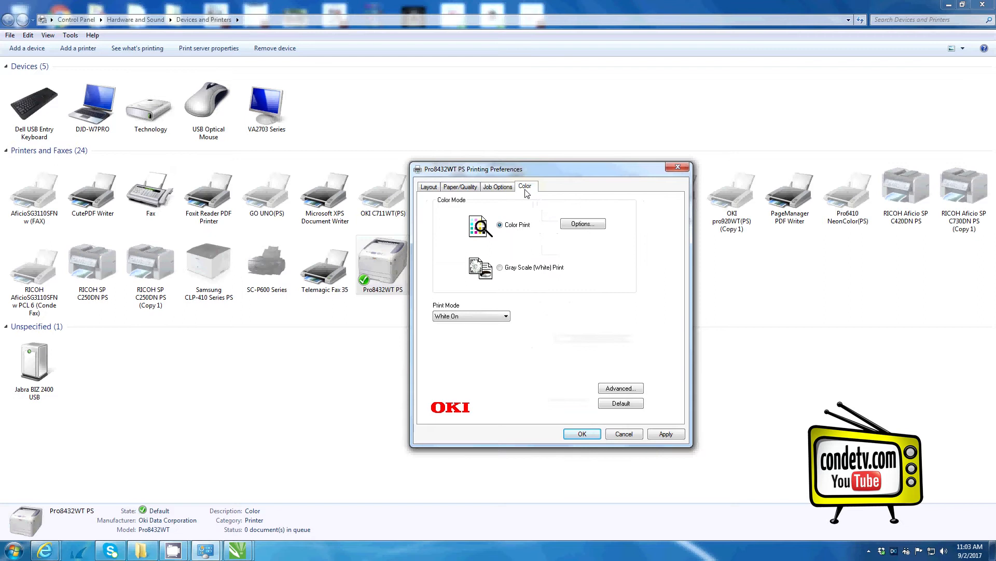
mouse_move(509, 231)
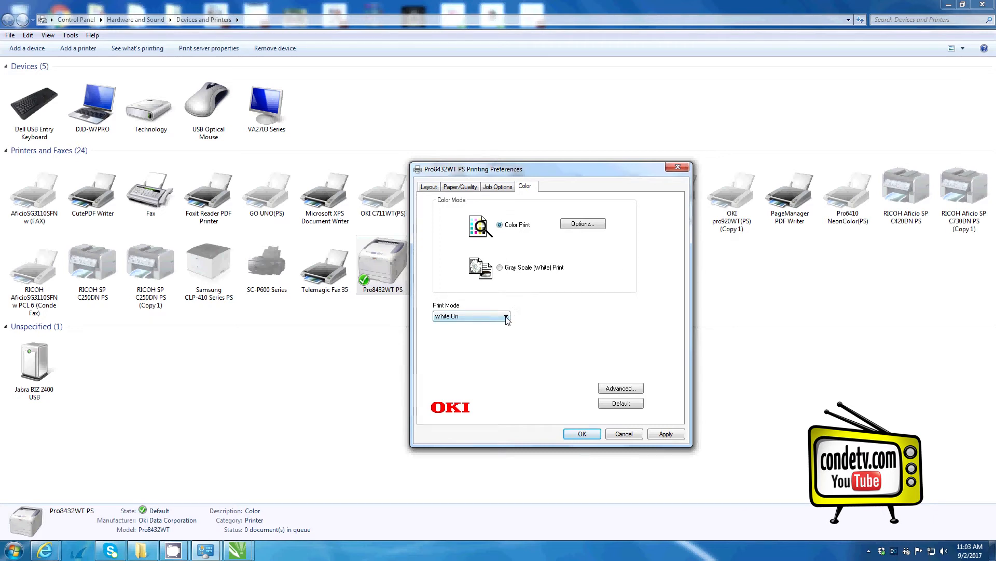
left_click(506, 315)
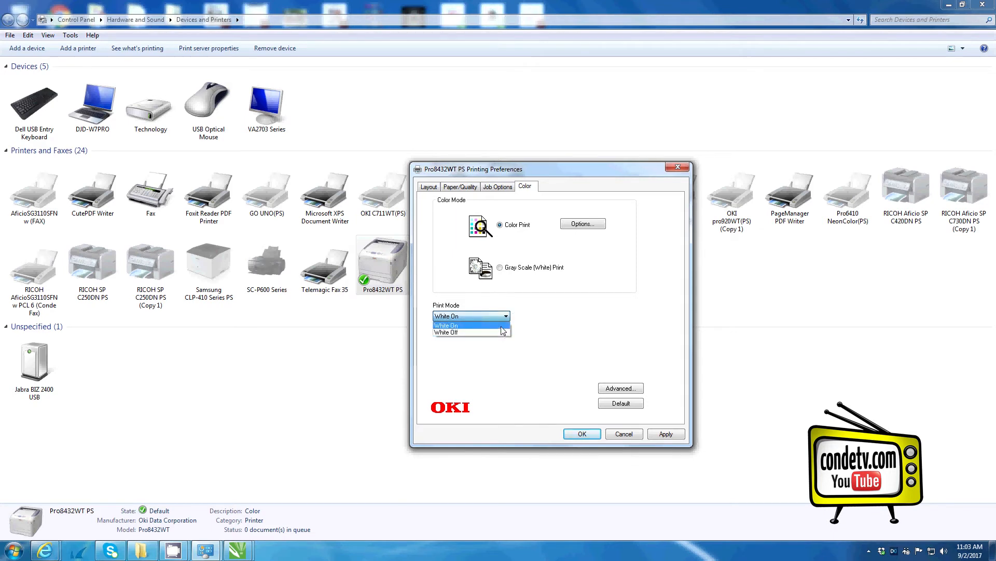
left_click(448, 325)
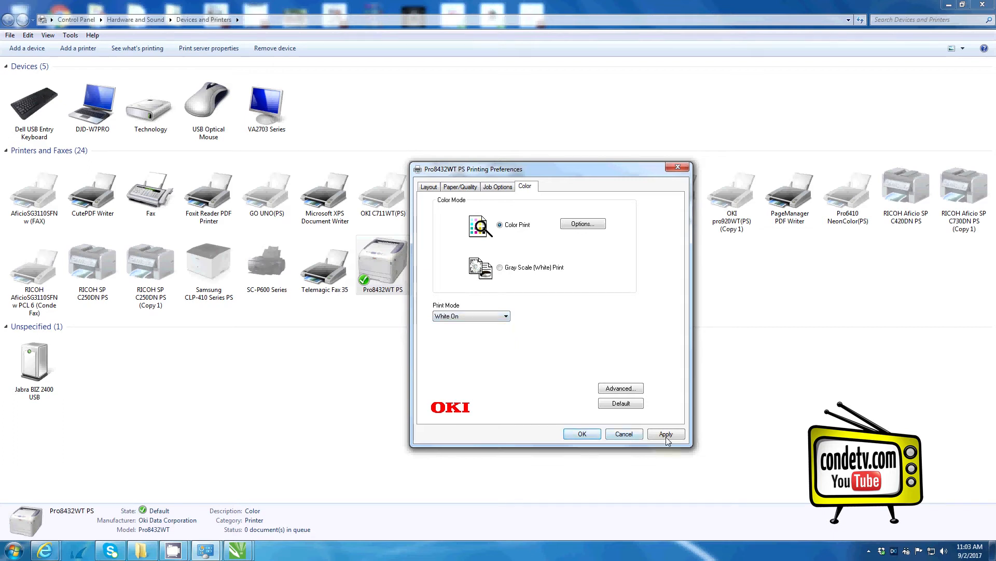
Step: Apply the preference changes and close the printing preferences with OK
left_click(665, 434)
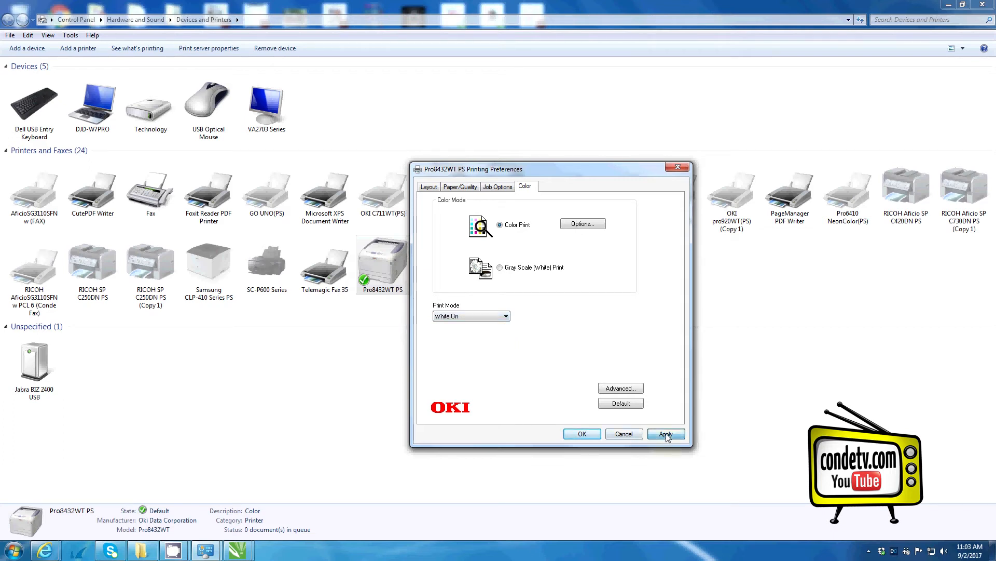
left_click(665, 434)
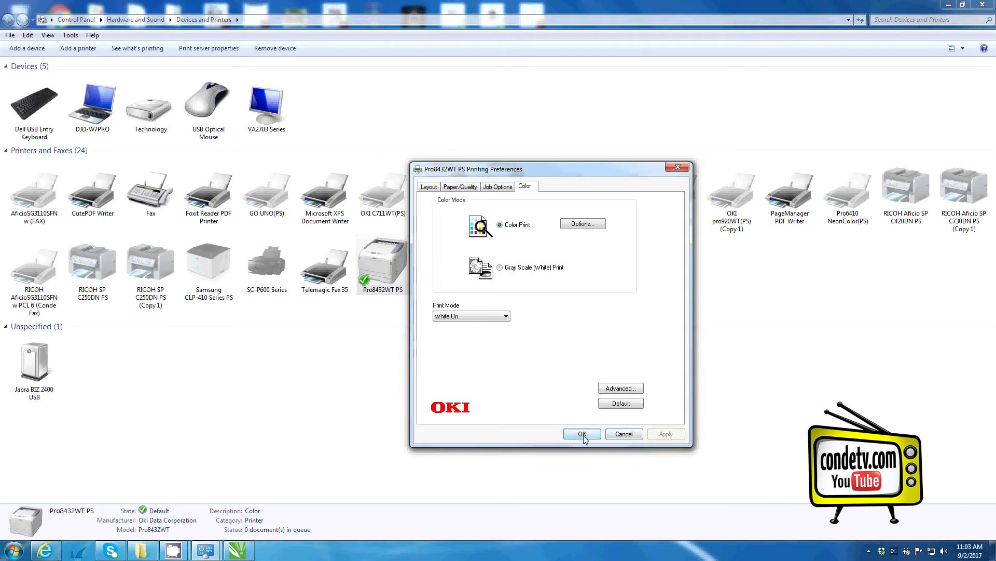
left_click(580, 434)
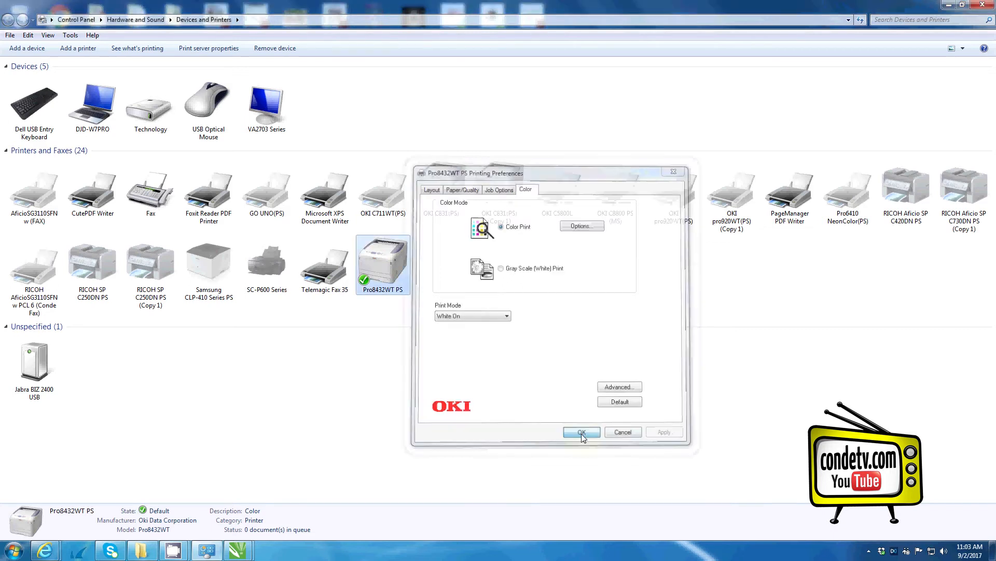
left_click(581, 431)
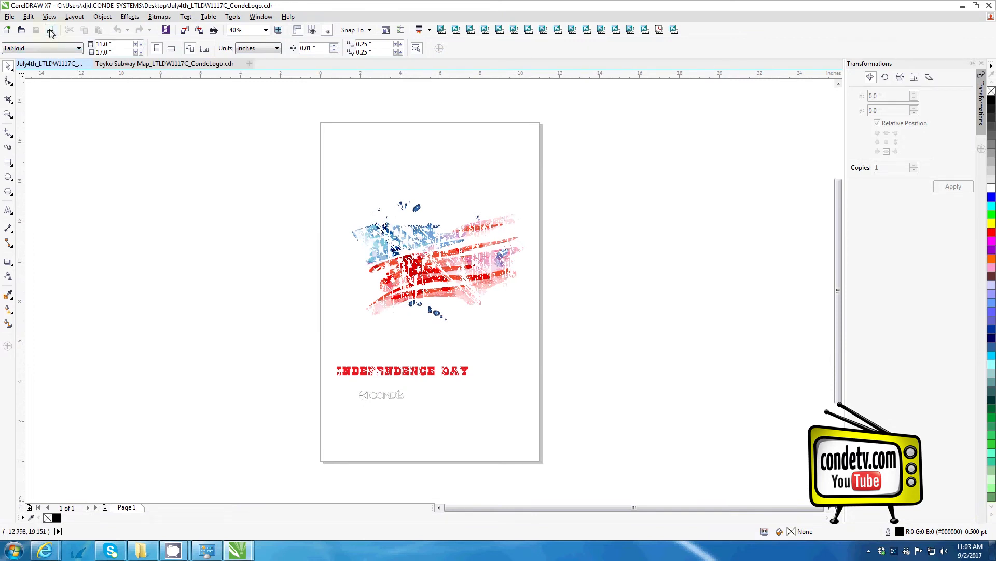
Step: Open CorelDRAW X7's Print dialog for the Independence Day design on Pro8432WT PS
left_click(50, 30)
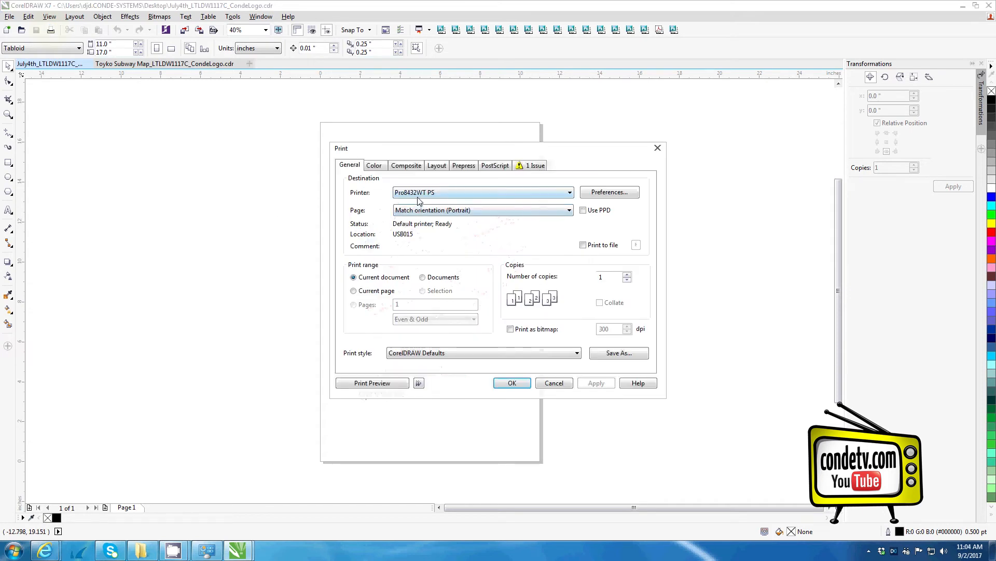